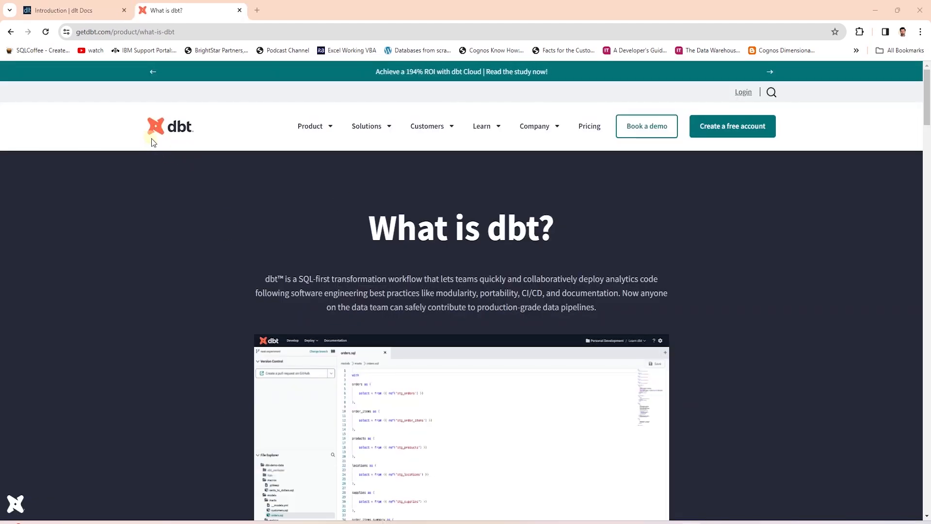
pyautogui.moveTo(141, 137)
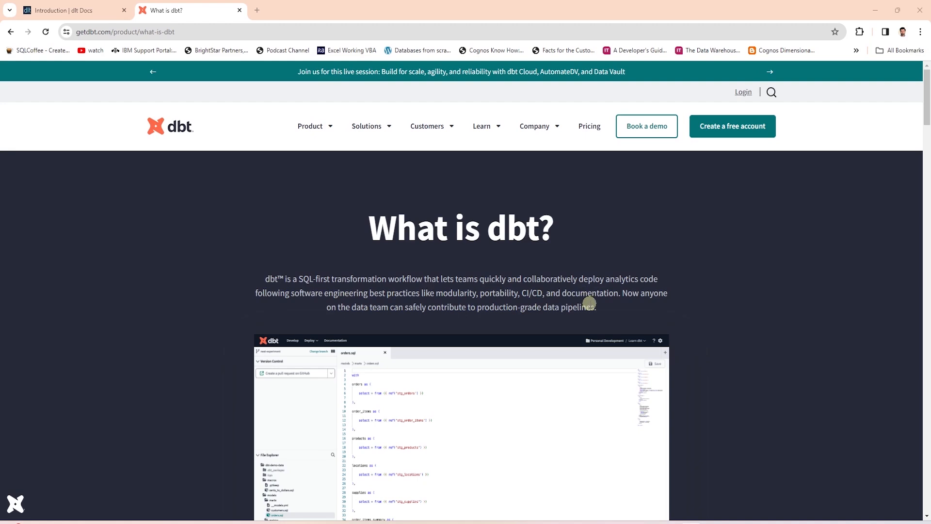
# Step: Scroll the dlt docs Introduction page down to the 'Data from a Database' example
pyautogui.scroll(-3)
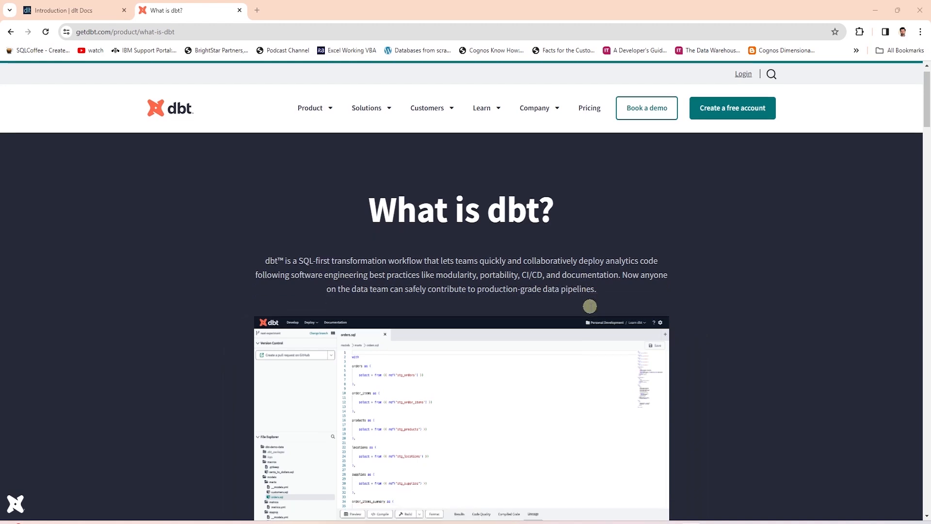
pyautogui.scroll(-3)
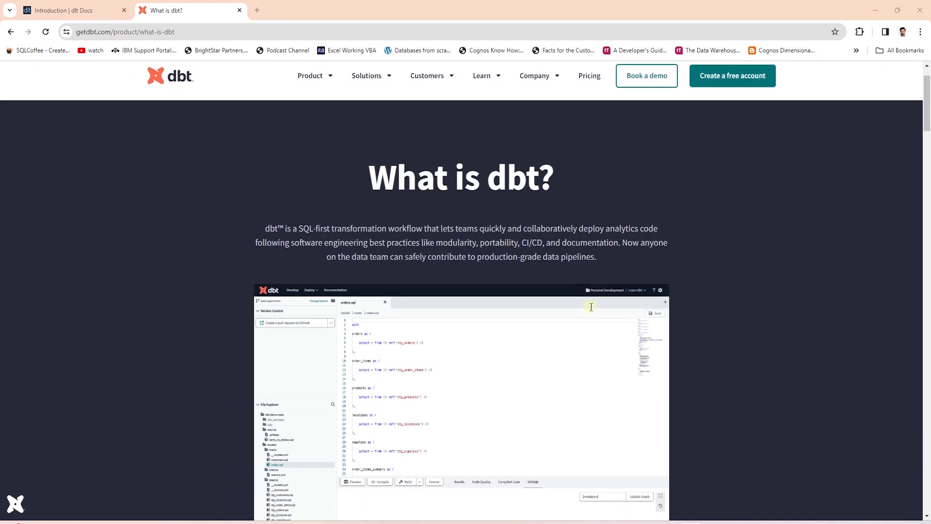
pyautogui.moveTo(435, 236)
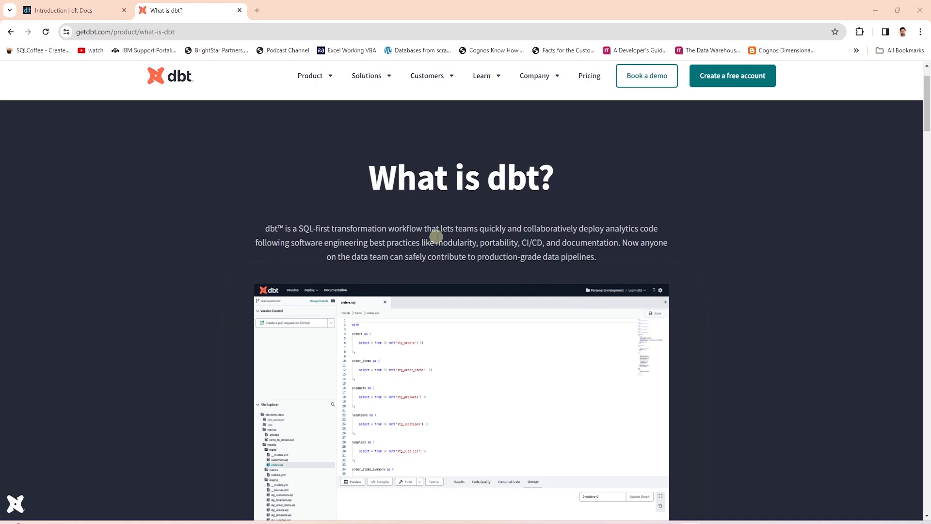
pyautogui.moveTo(514, 163)
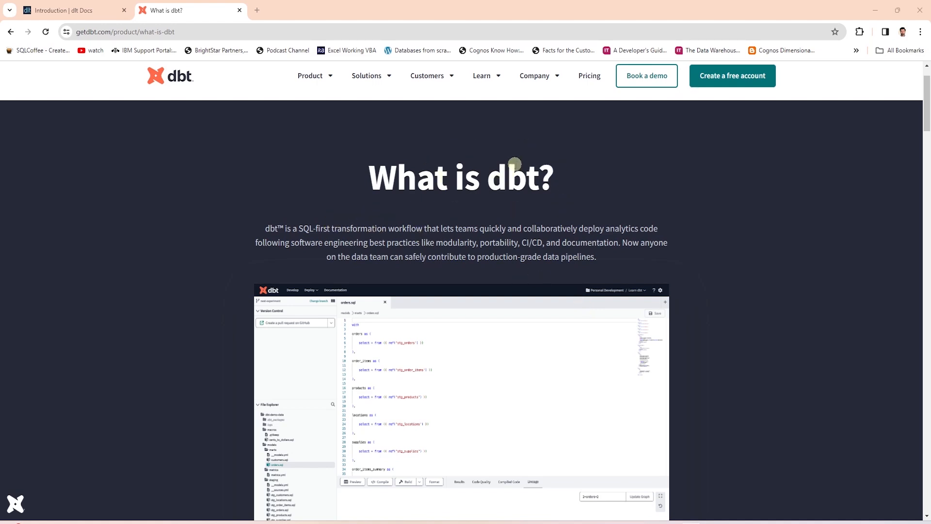
pyautogui.moveTo(582, 175)
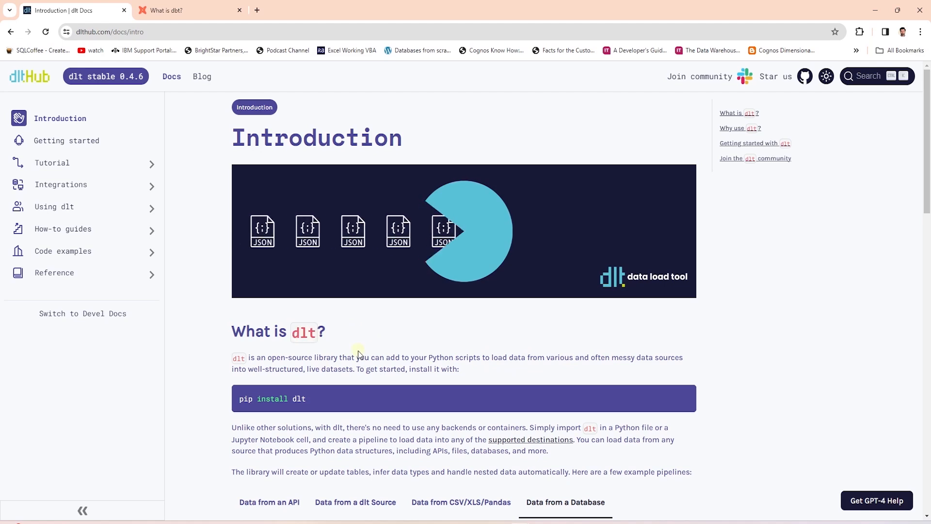
pyautogui.scroll(-3)
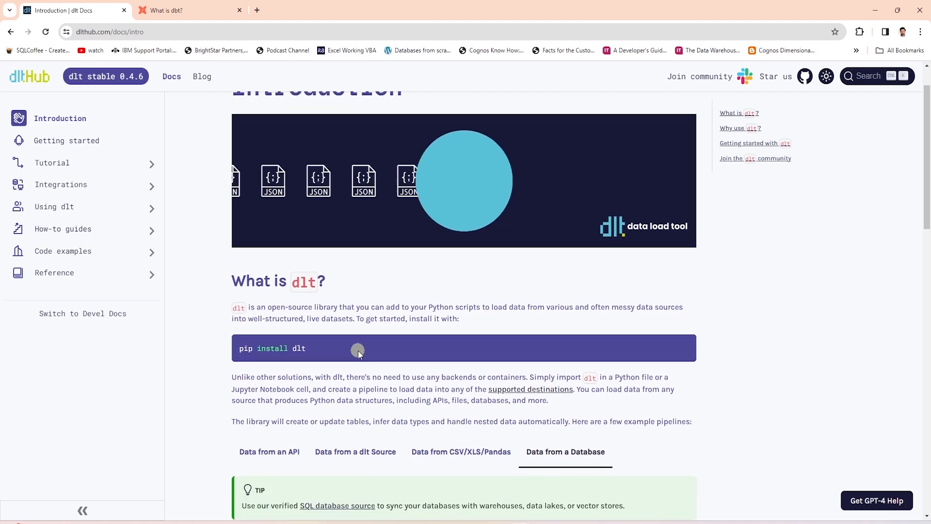
pyautogui.scroll(-3)
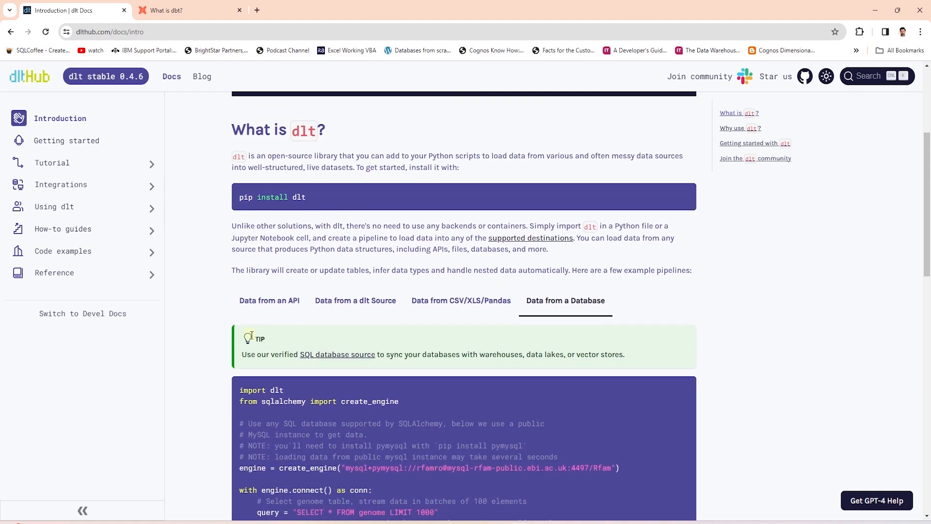
pyautogui.scroll(-3)
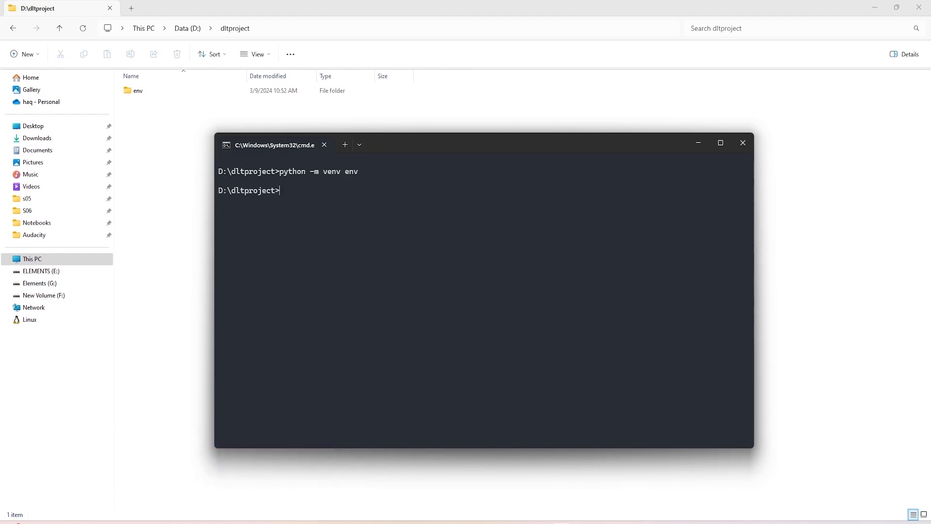
# Step: Activate env with env\Scripts\activate, then pip install dlt and dlt[postgres]
pyautogui.write('env\\Scripts\\activate')
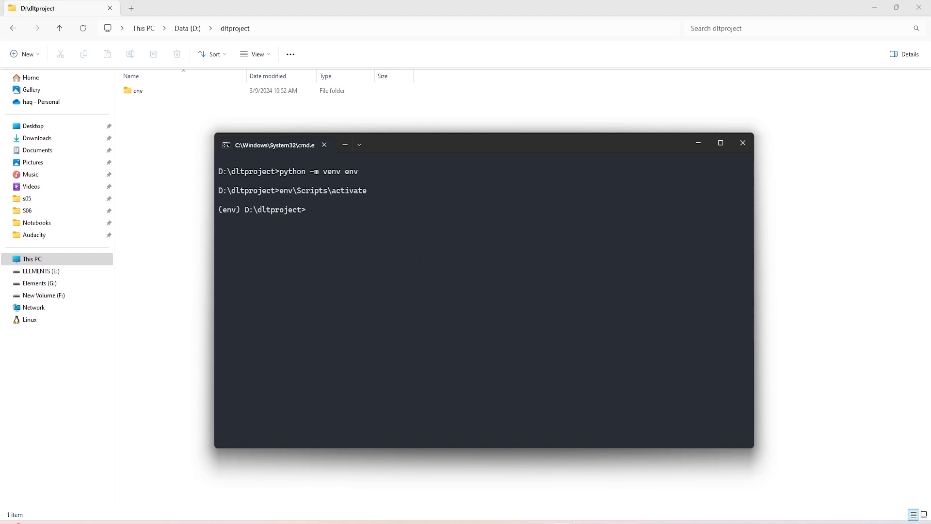
pyautogui.write('pip install dlt')
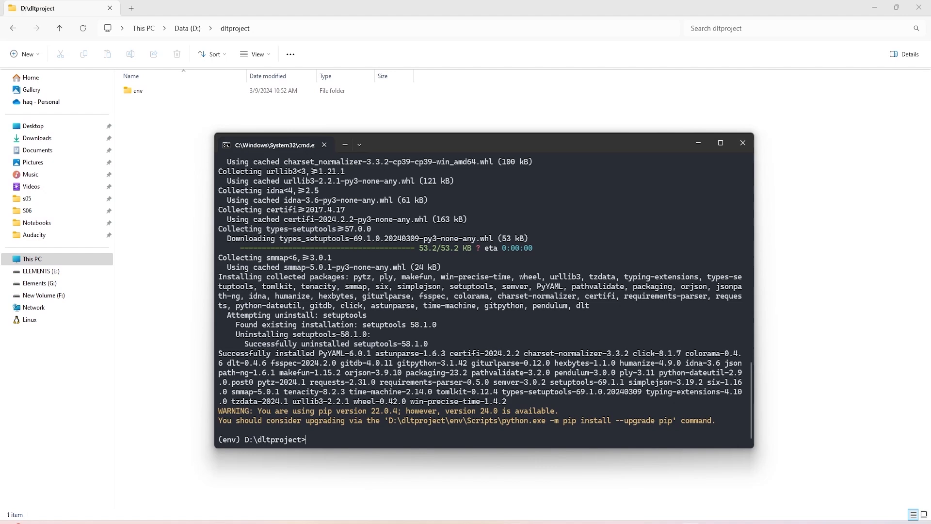
pyautogui.write('pip install dlt[postgres]')
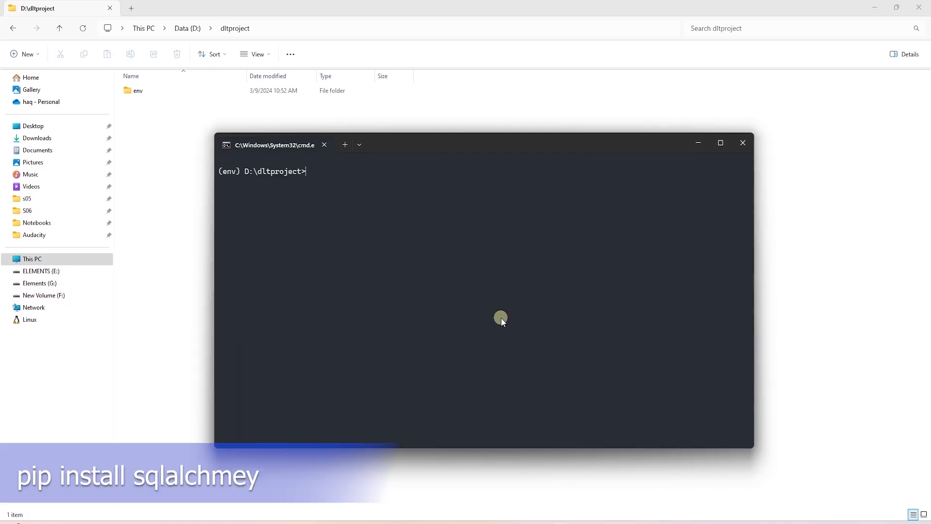
# Step: Pip install SQLAlchemy and pyodbc, then enter 'dlt init chess postgres'
pyautogui.write('pip install SQLAlchemy')
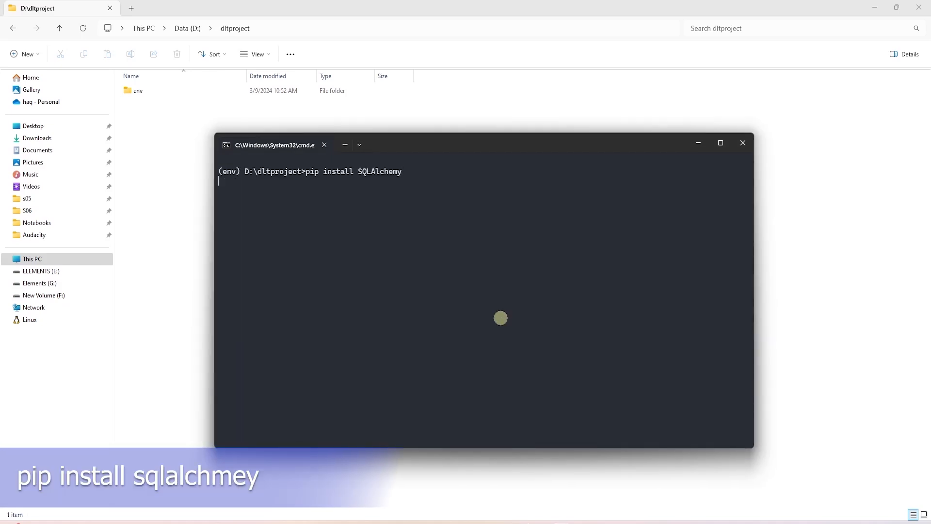
pyautogui.press('Return')
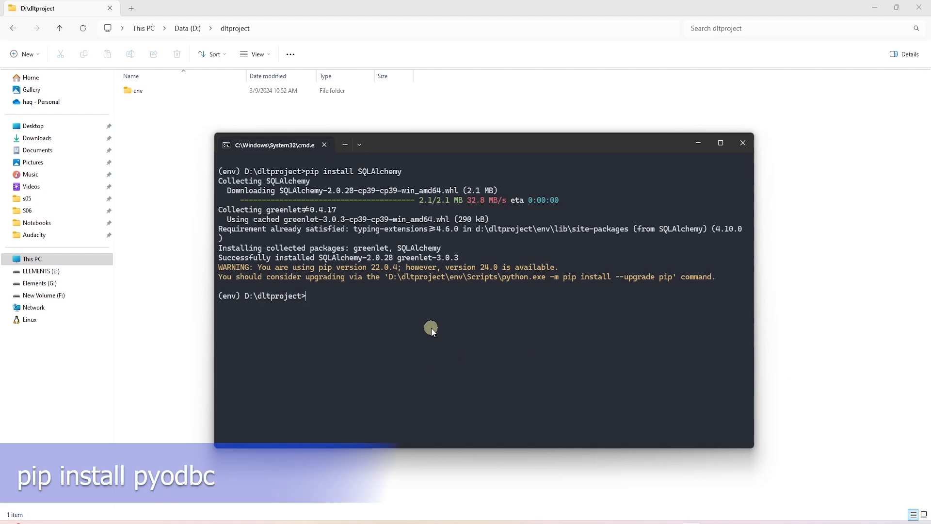
pyautogui.write('pip install pyodbc')
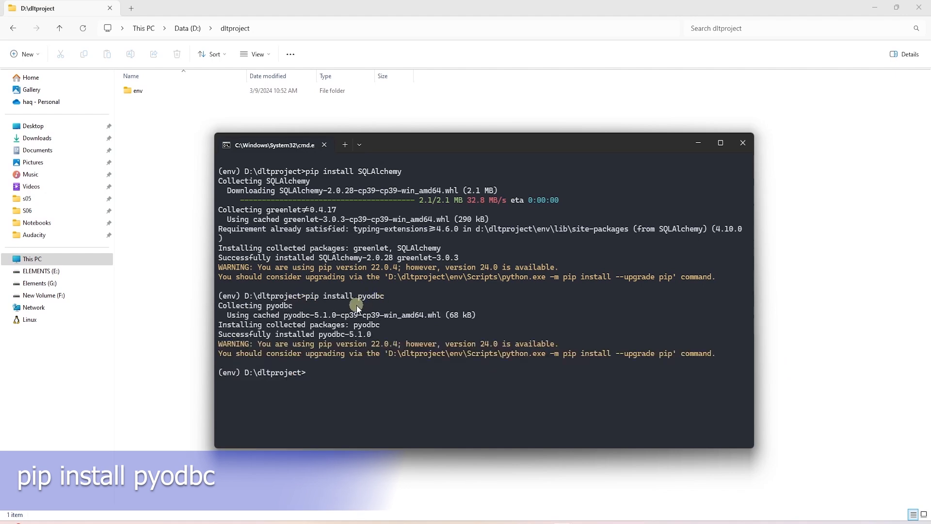
pyautogui.write('dlt init chess postgres')
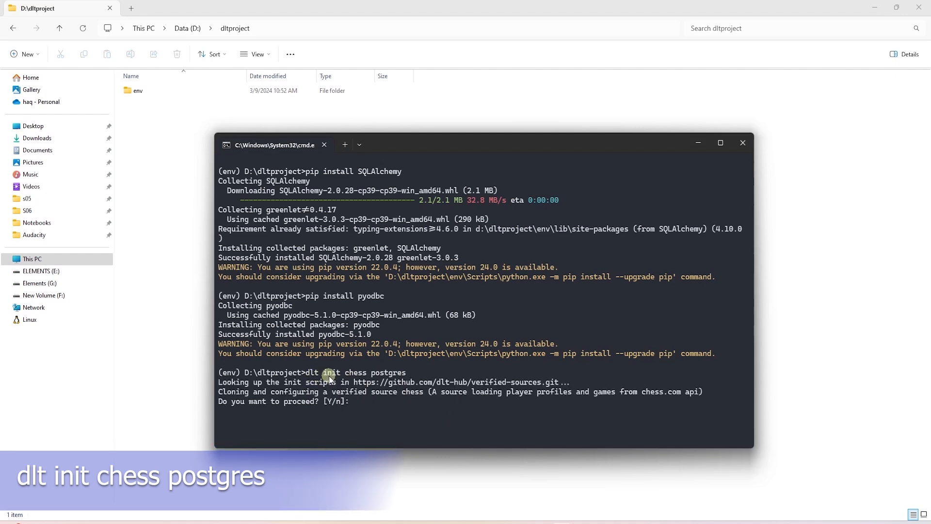
# Step: Answer Y to create the chess Postgres project, then select the new .dlt folder
pyautogui.write('Y')
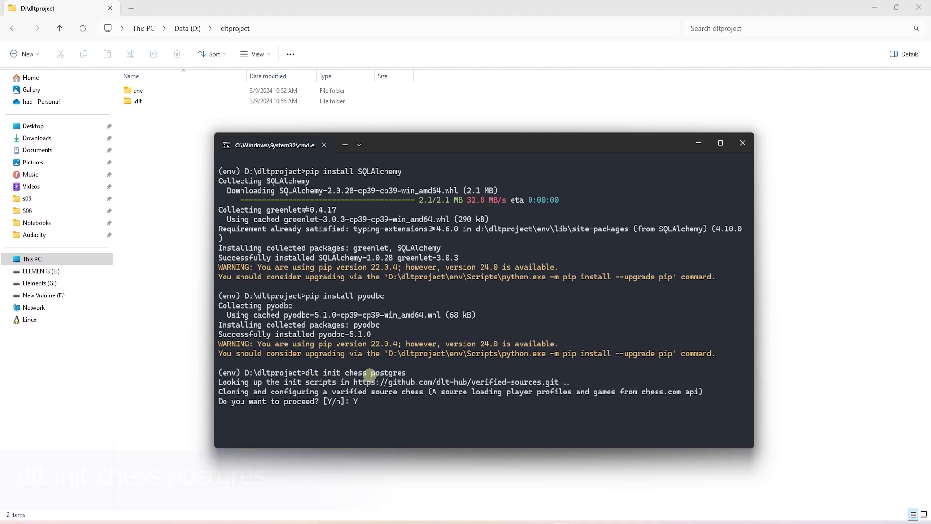
pyautogui.press('enter')
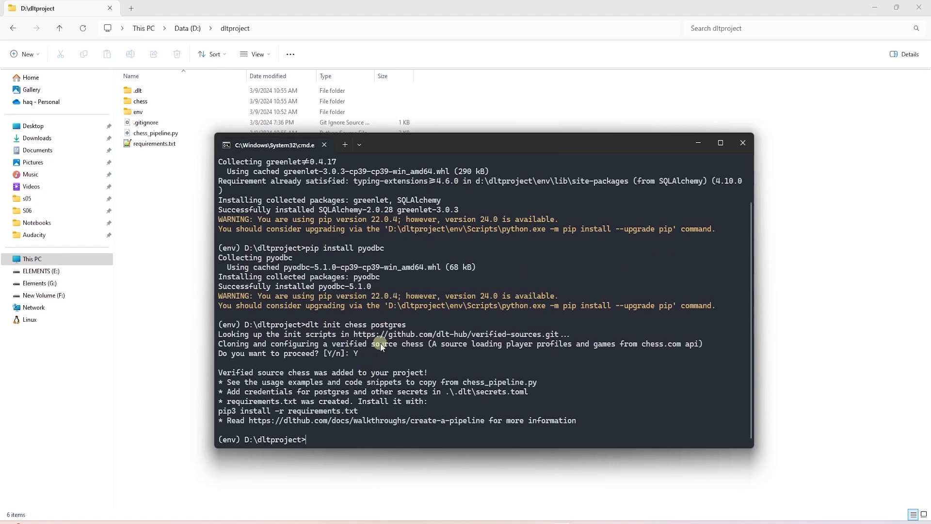
pyautogui.click(138, 90)
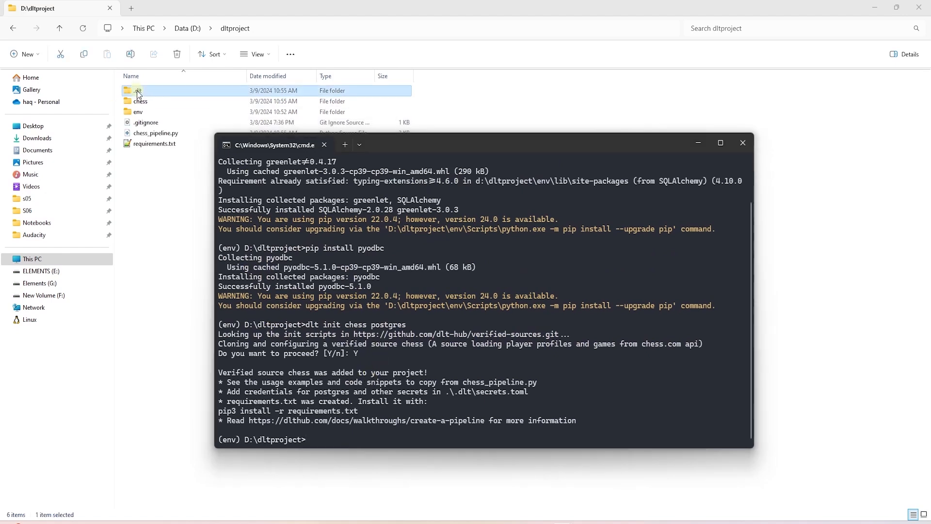
# Step: Open the .dlt folder and its secrets.toml credentials file
pyautogui.doubleClick(137, 90)
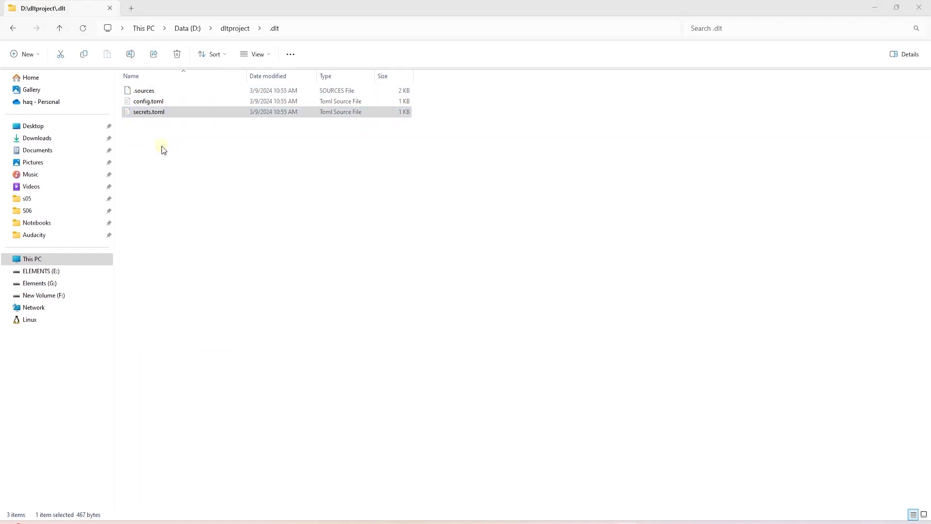
pyautogui.doubleClick(149, 111)
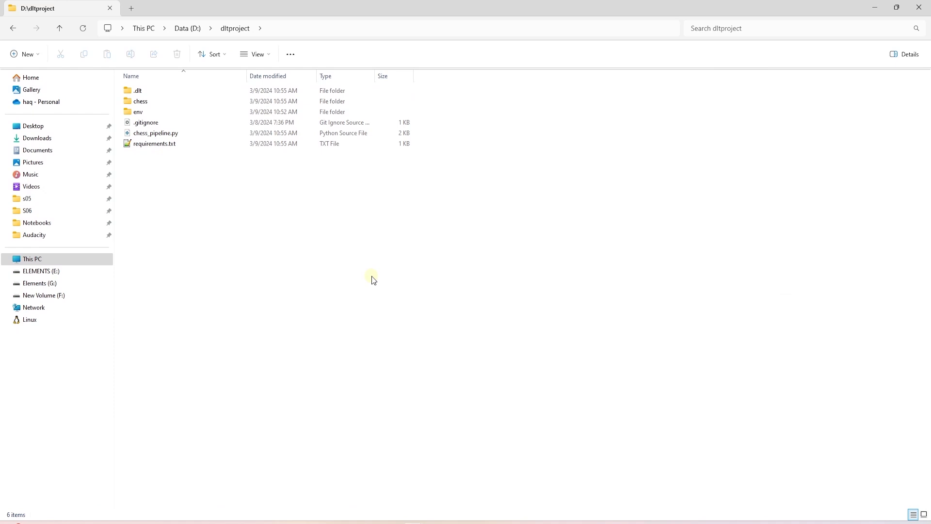
# Step: Create data_pipeline.py in dltproject, accept the .py extension, and open it in VS Code
pyautogui.rightClick(371, 279)
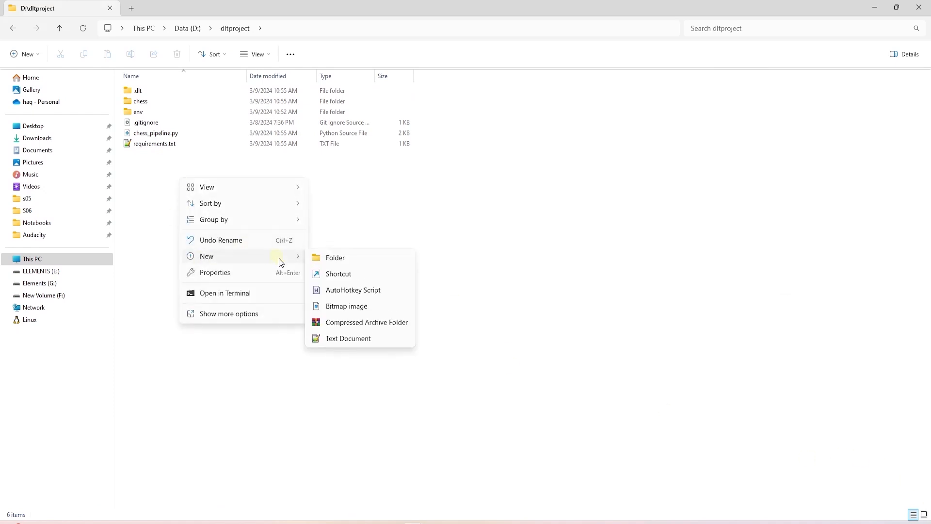
pyautogui.click(348, 338)
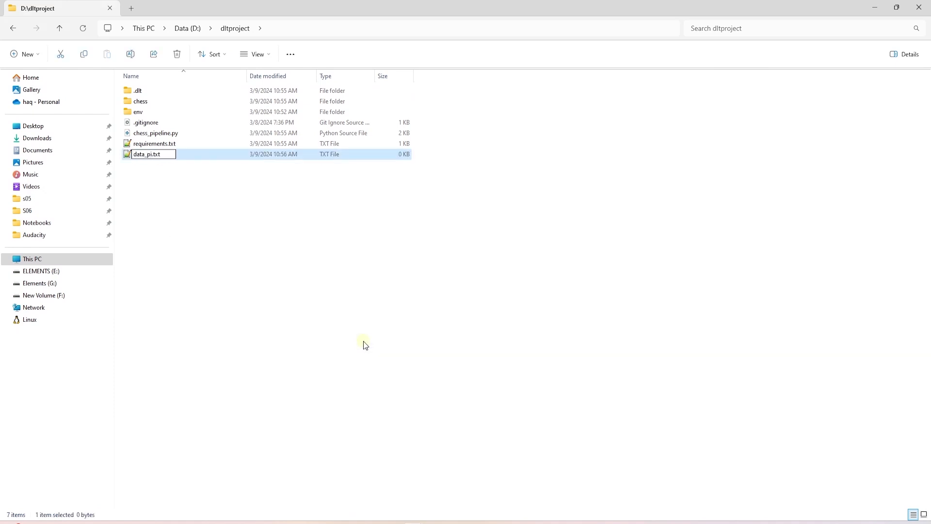
pyautogui.press('enter')
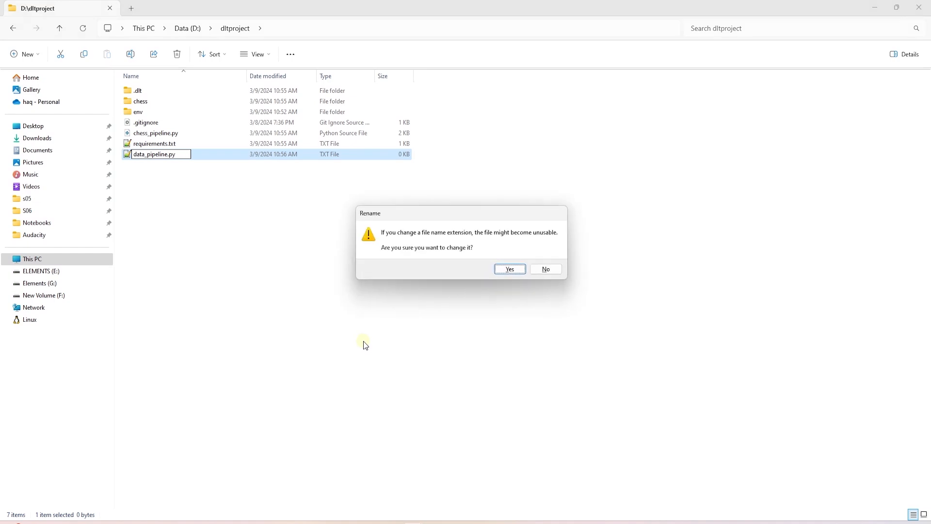
pyautogui.click(508, 269)
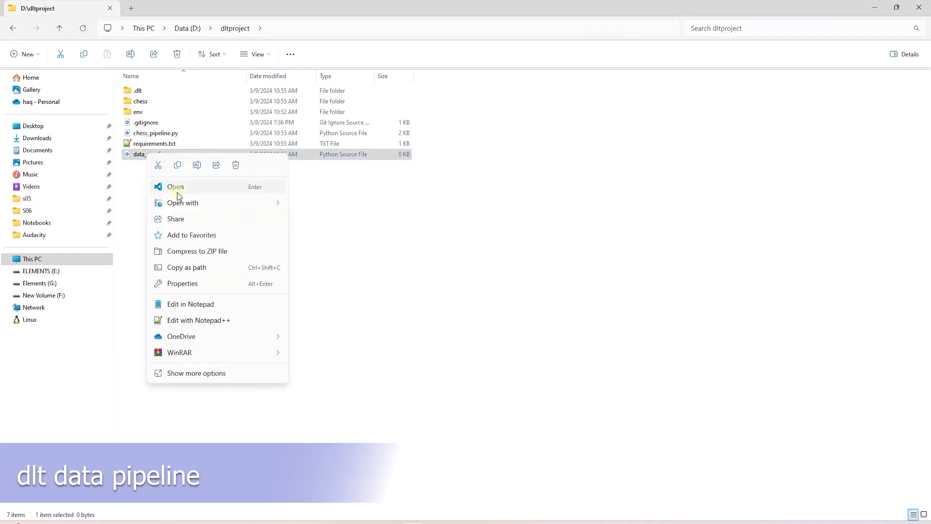
pyautogui.click(175, 186)
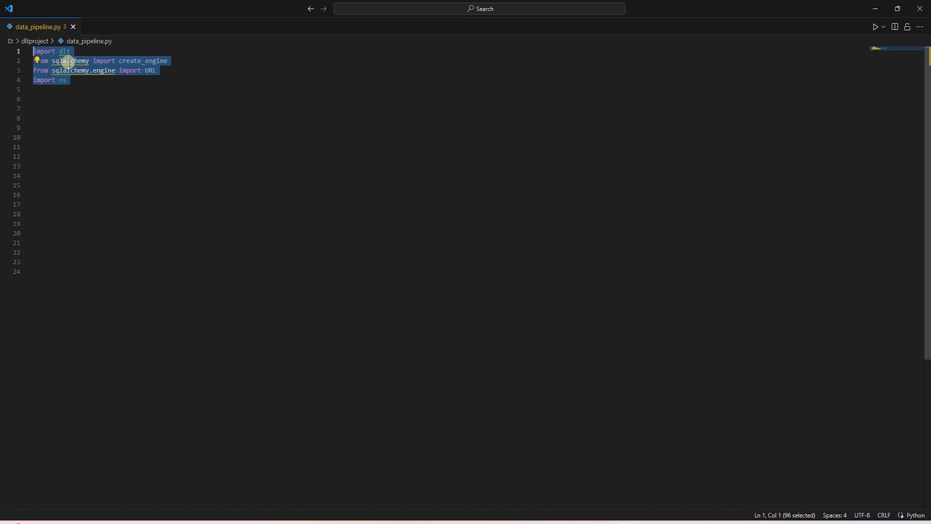
# Step: Add SQL Server settings (server 192.168.1.39), connection engine and DimProductCategory query
pyautogui.click(93, 85)
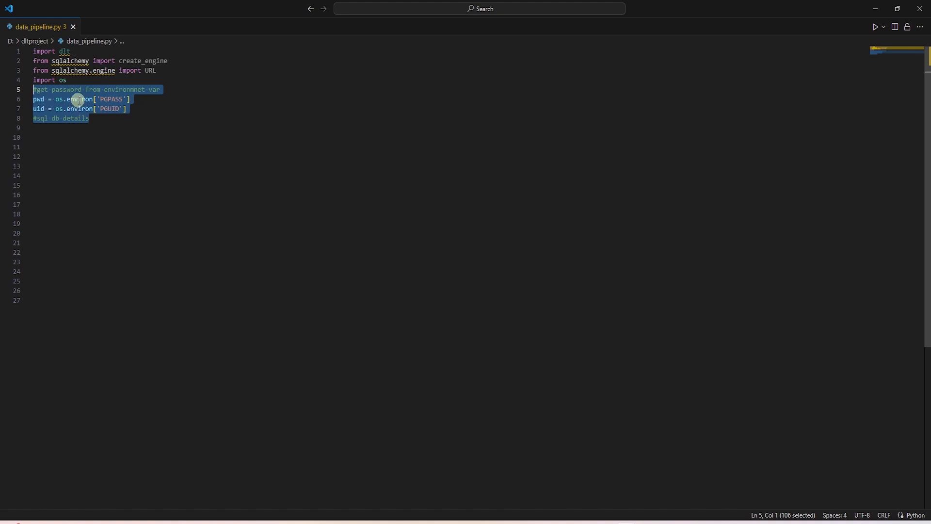
pyautogui.write('server = "192.168.1.39"')
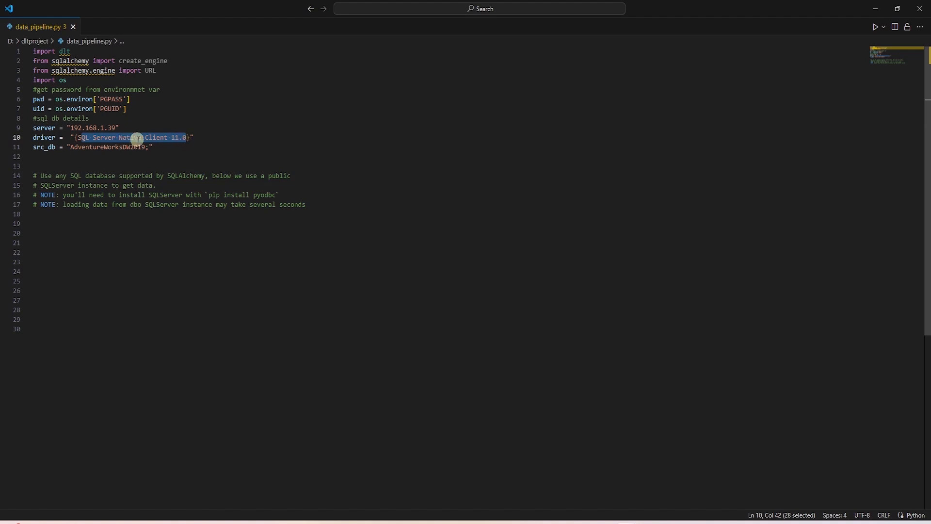
pyautogui.click(151, 146)
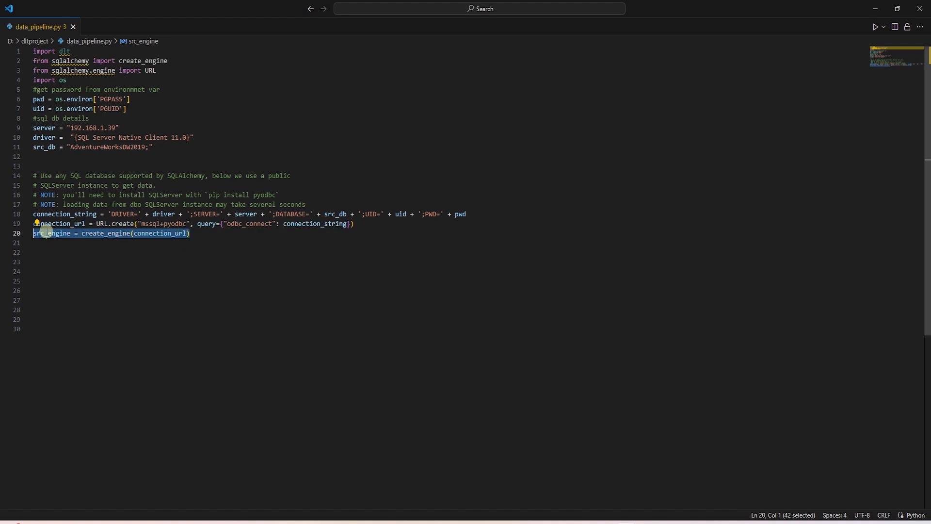
pyautogui.moveTo(217, 238)
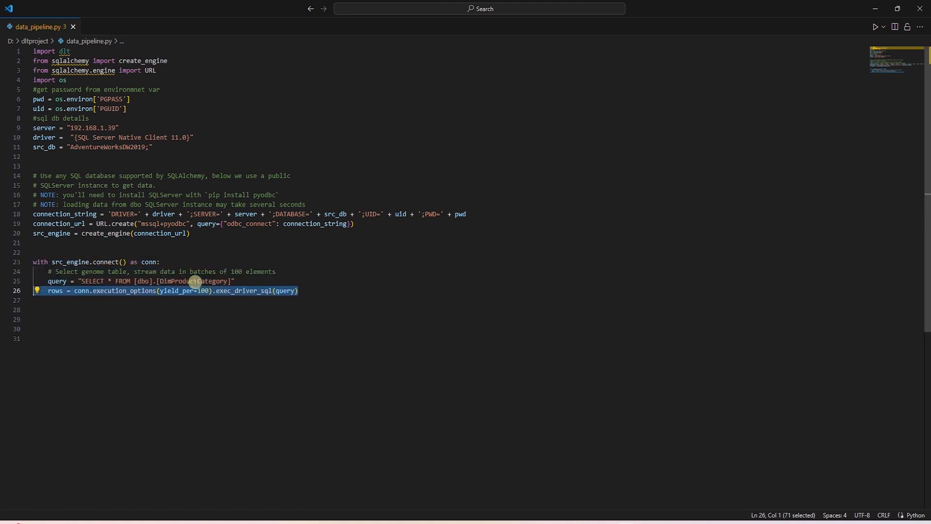
pyautogui.moveTo(124, 290)
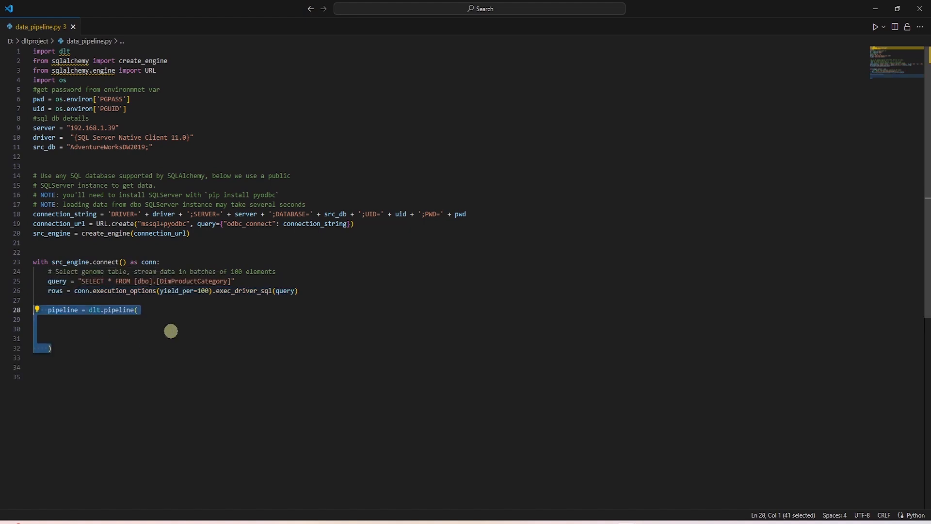
pyautogui.moveTo(125, 310)
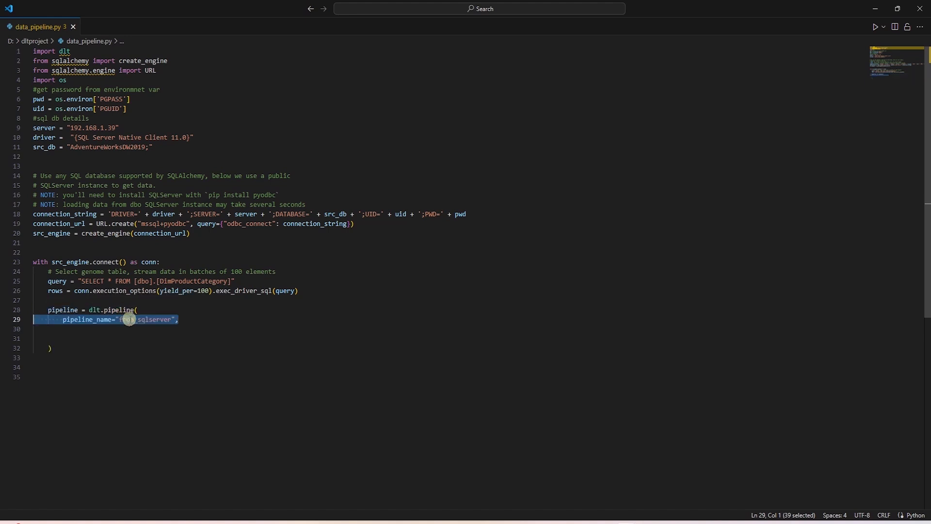
# Step: Add the from_sqlserver pipeline to postgres dataset public, run into dimproductcategory
pyautogui.write('destination="postgres",')
pyautogui.write('dataset_name="public"')
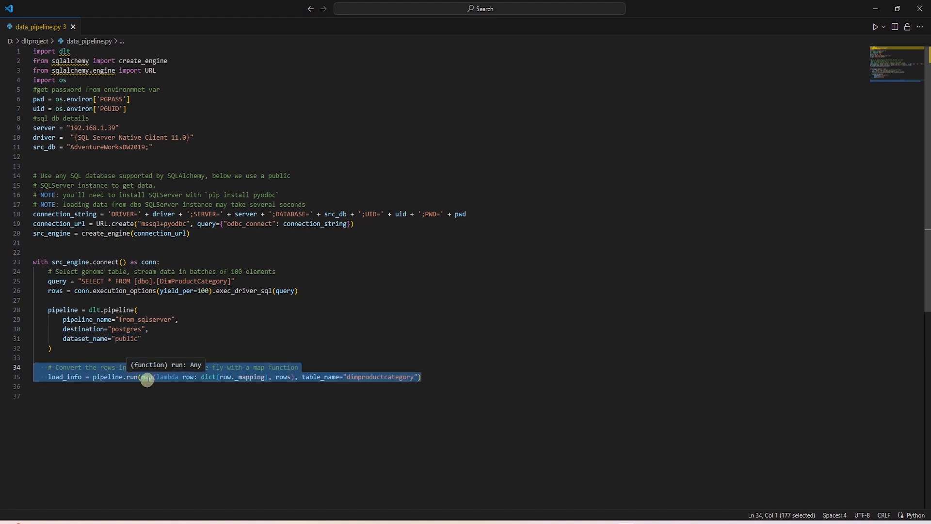
pyautogui.moveTo(221, 380)
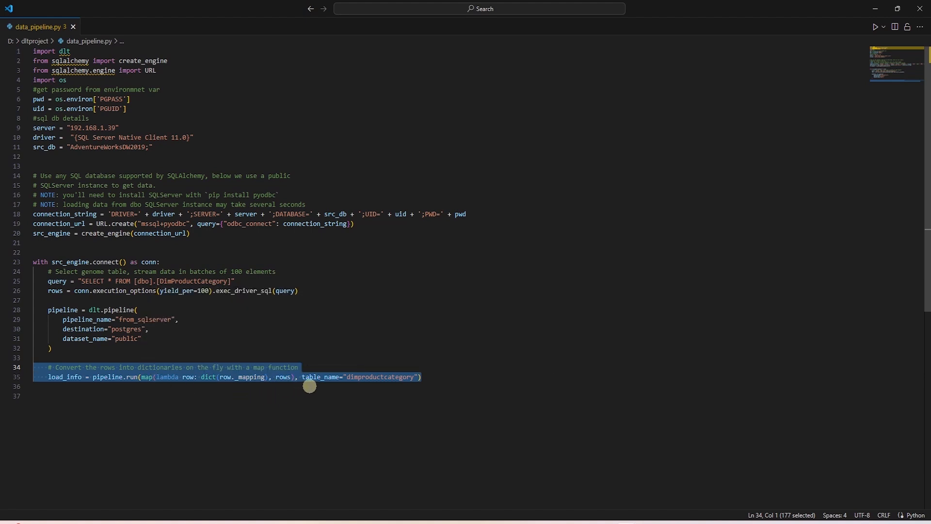
pyautogui.moveTo(403, 378)
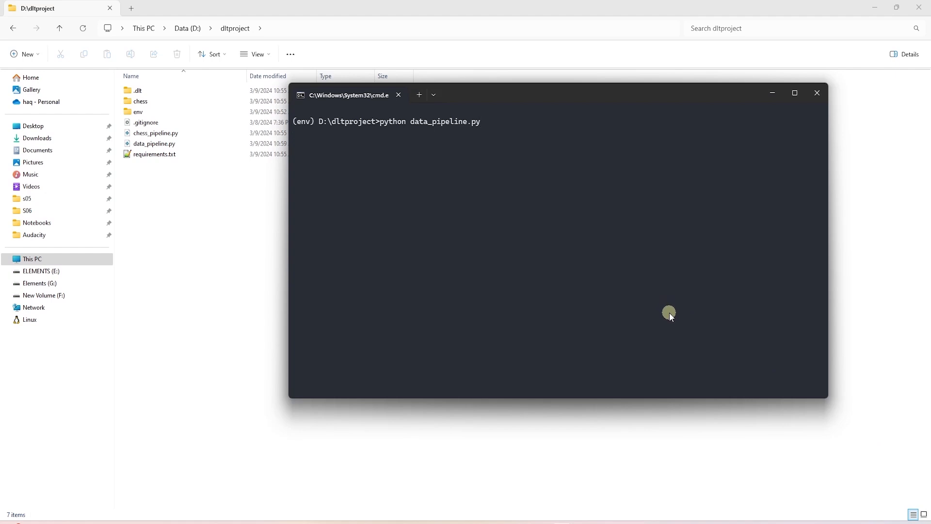
# Step: Run python data_pipeline.py in the activated env
pyautogui.press('enter')
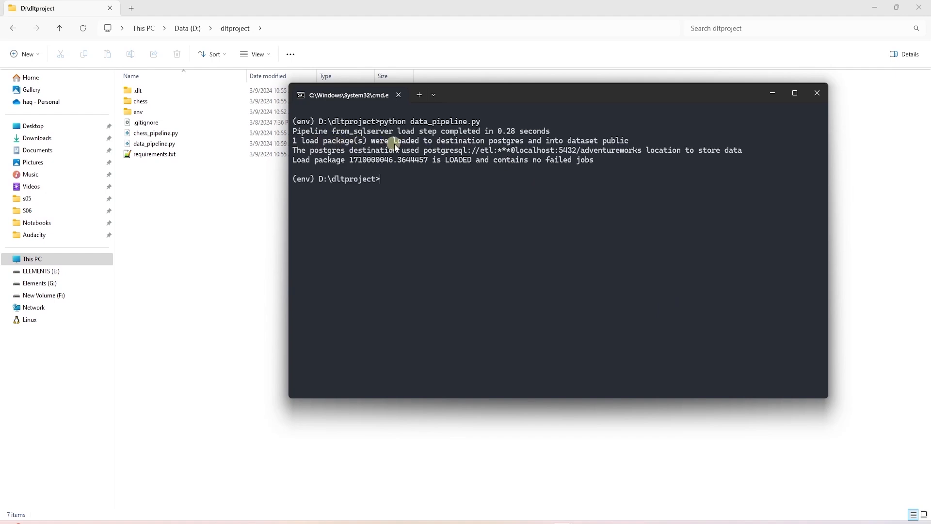
pyautogui.moveTo(582, 145)
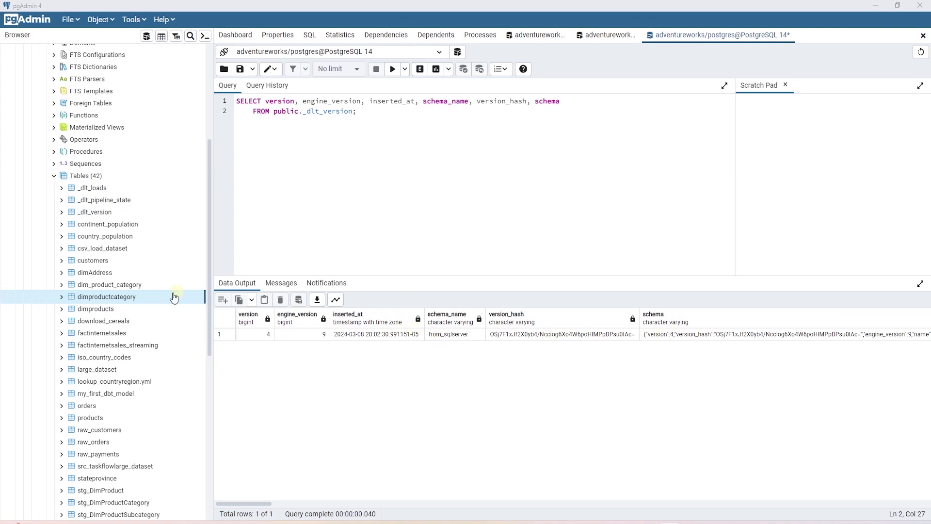
# Step: Generate a SELECT query on dimproductcategory in pgAdmin and execute it
pyautogui.rightClick(107, 297)
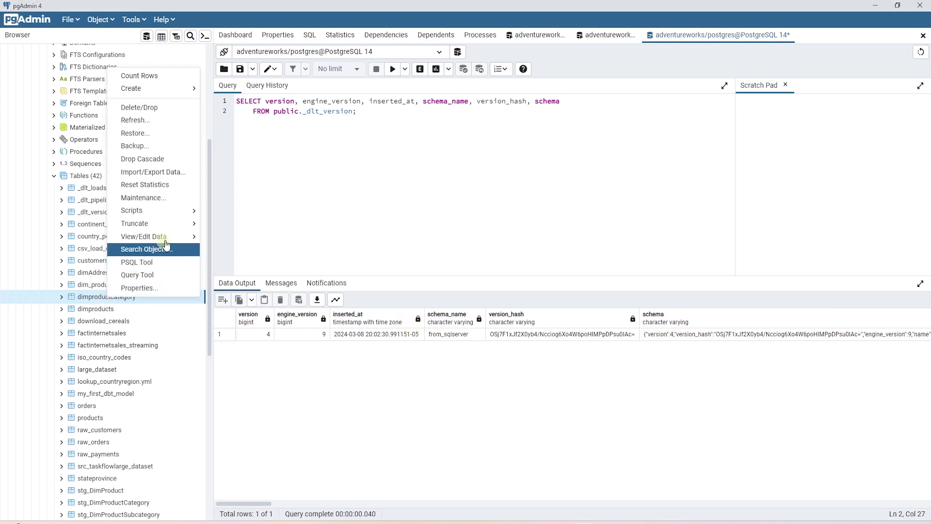
pyautogui.click(143, 236)
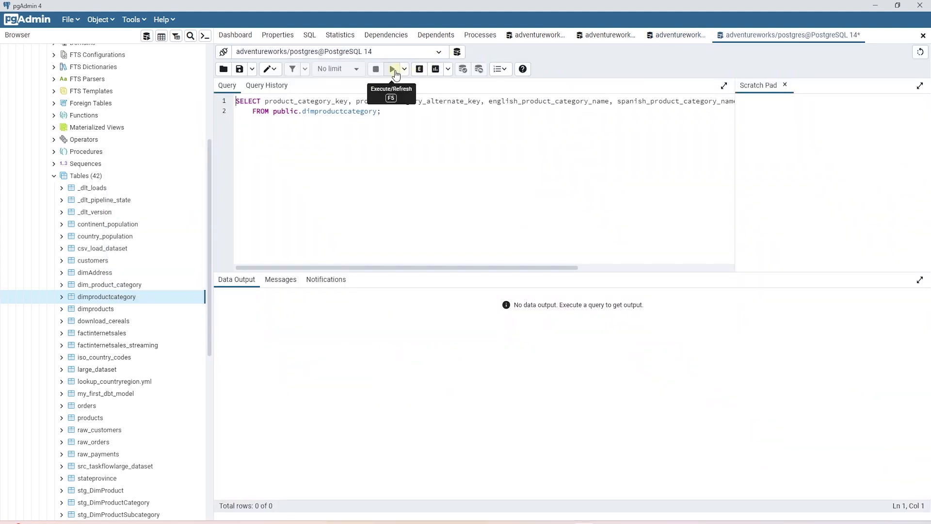
pyautogui.click(392, 69)
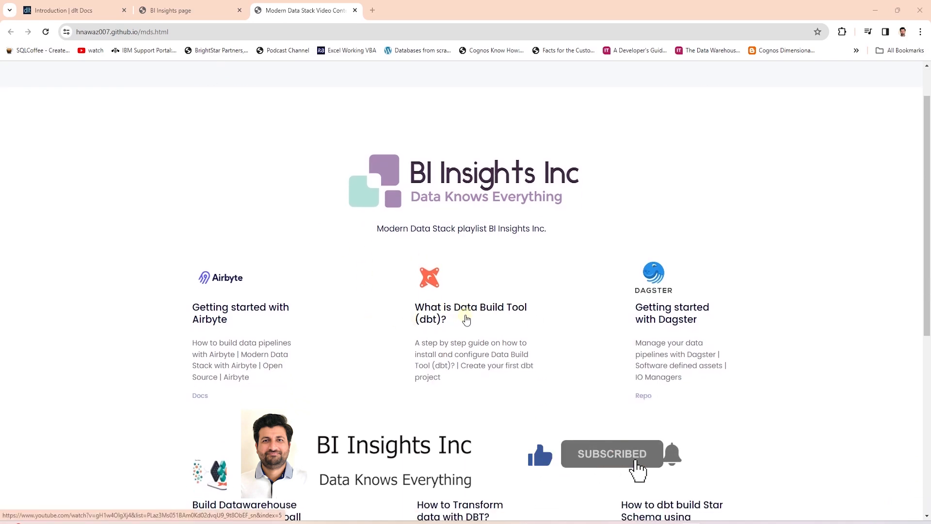
# Step: Scroll the BI Insights playlist page down to the dbt data warehouse and star schema videos
pyautogui.scroll(-3)
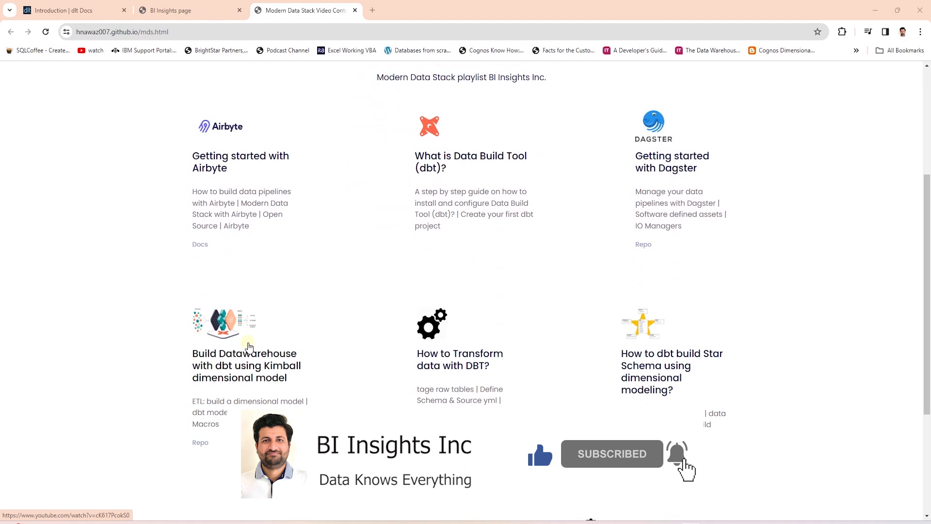